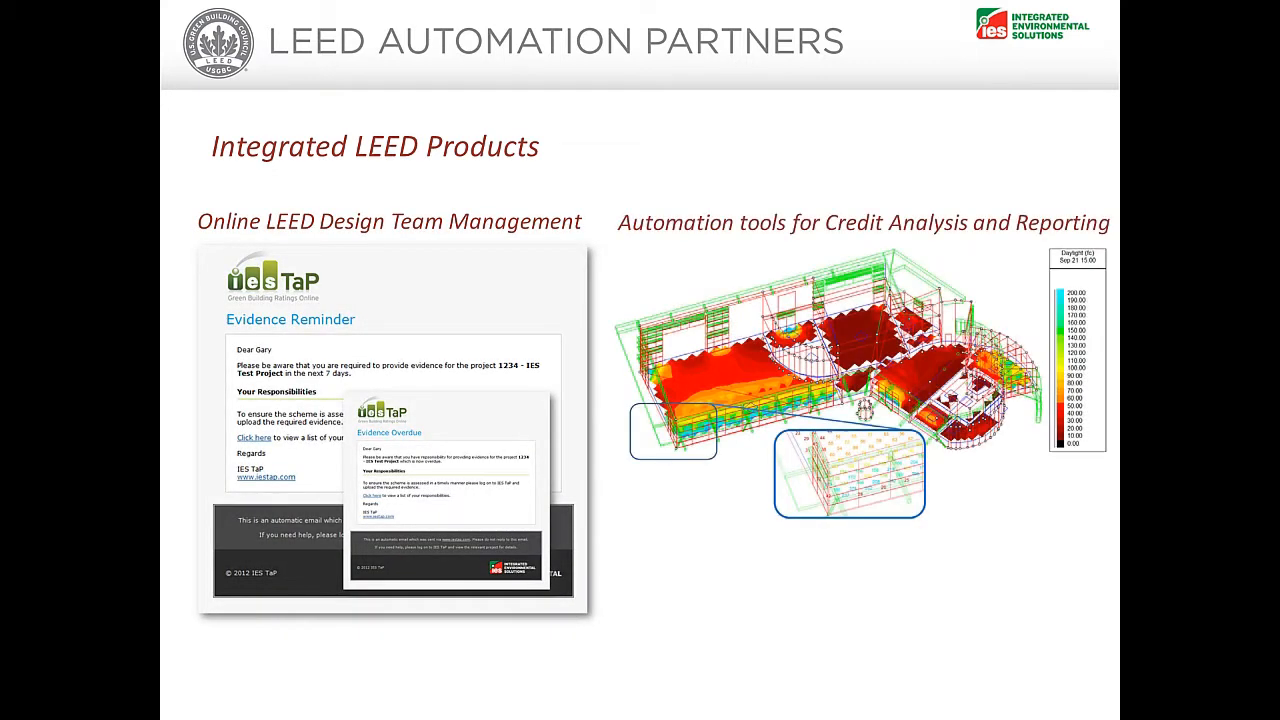
Advance past the LEED Automation Partners slide toward the IES VE model
key(Right)
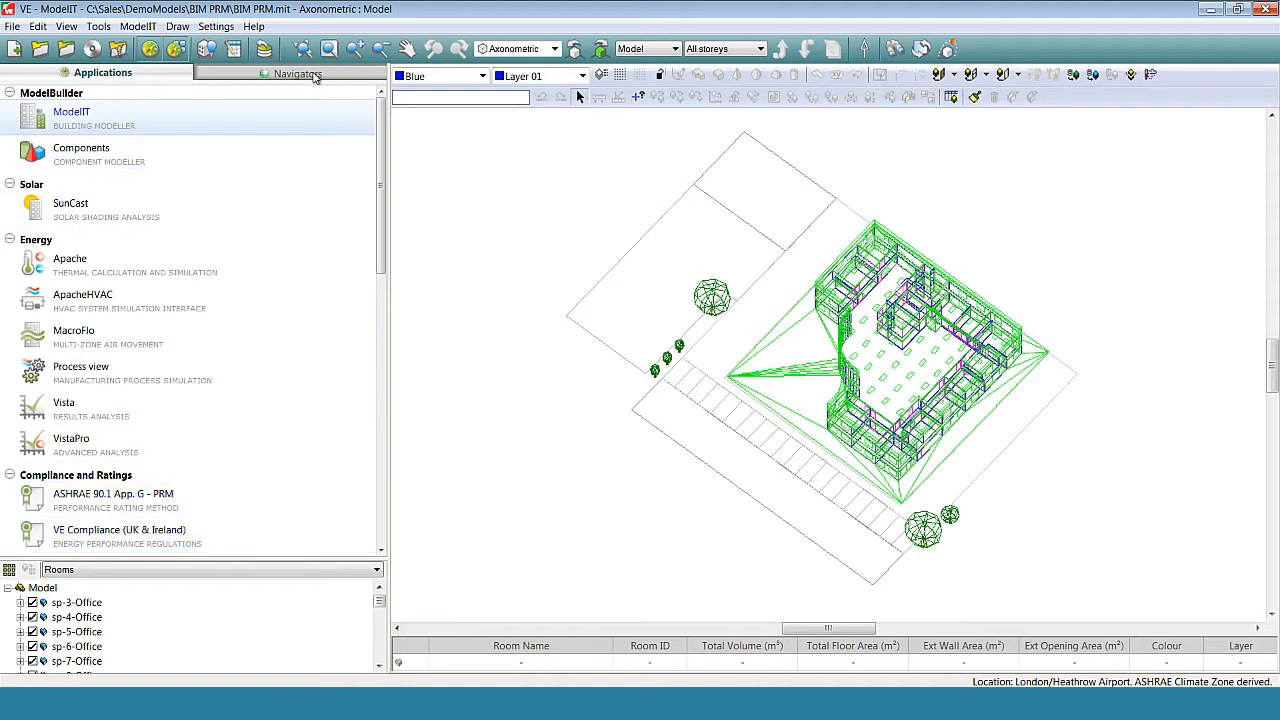
Select the LEED-USA 2009 (2012) Beta navigator and reach its Daylight IEQ 8.1 section
click(296, 72)
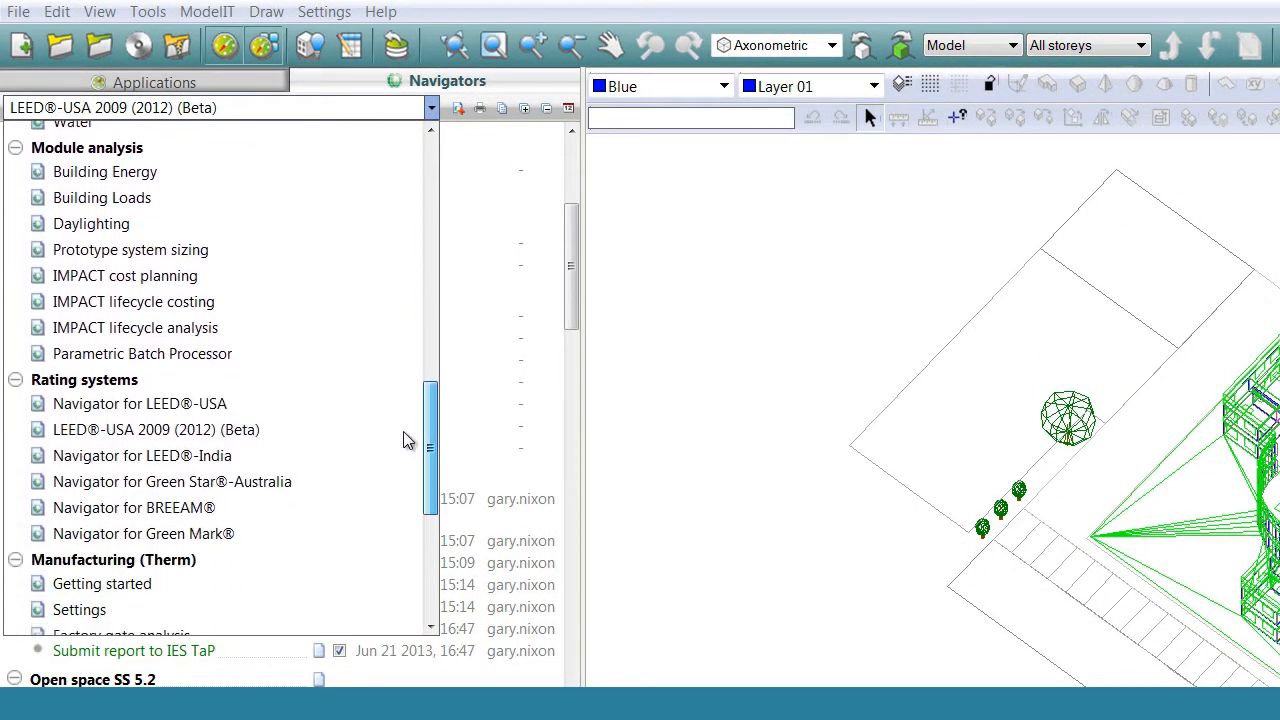
scroll(down, 3)
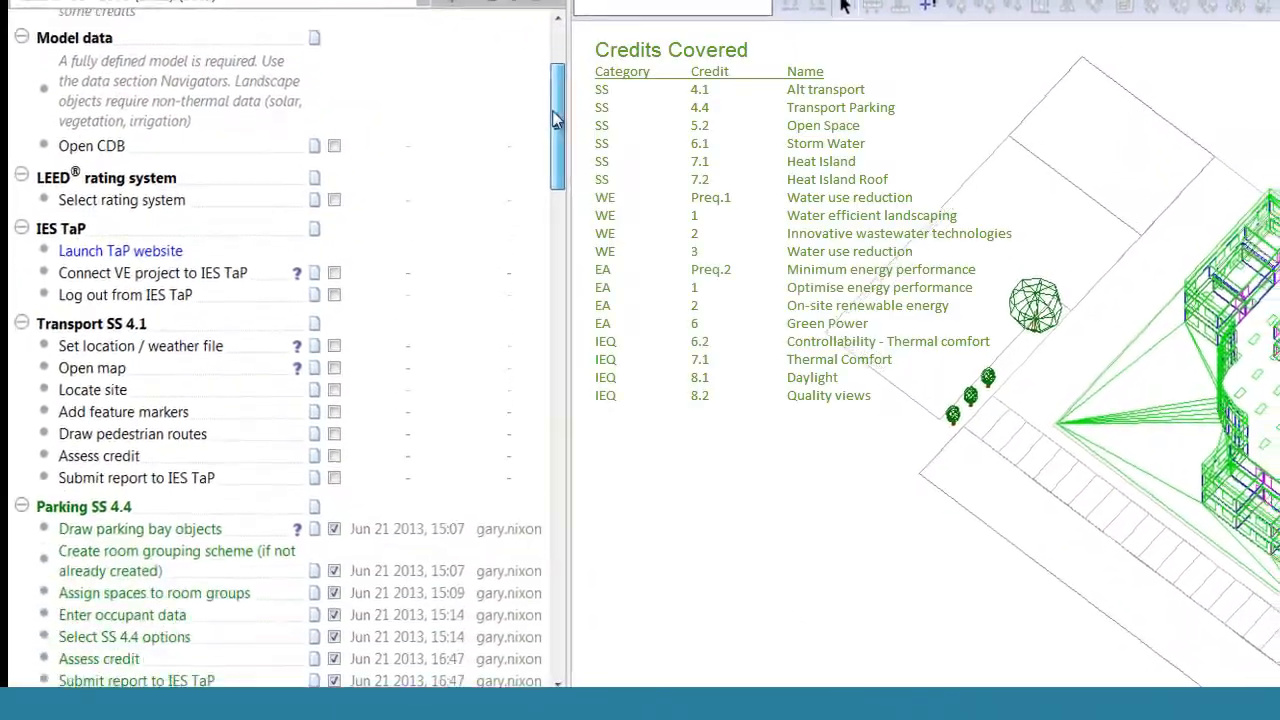
scroll(down, 3)
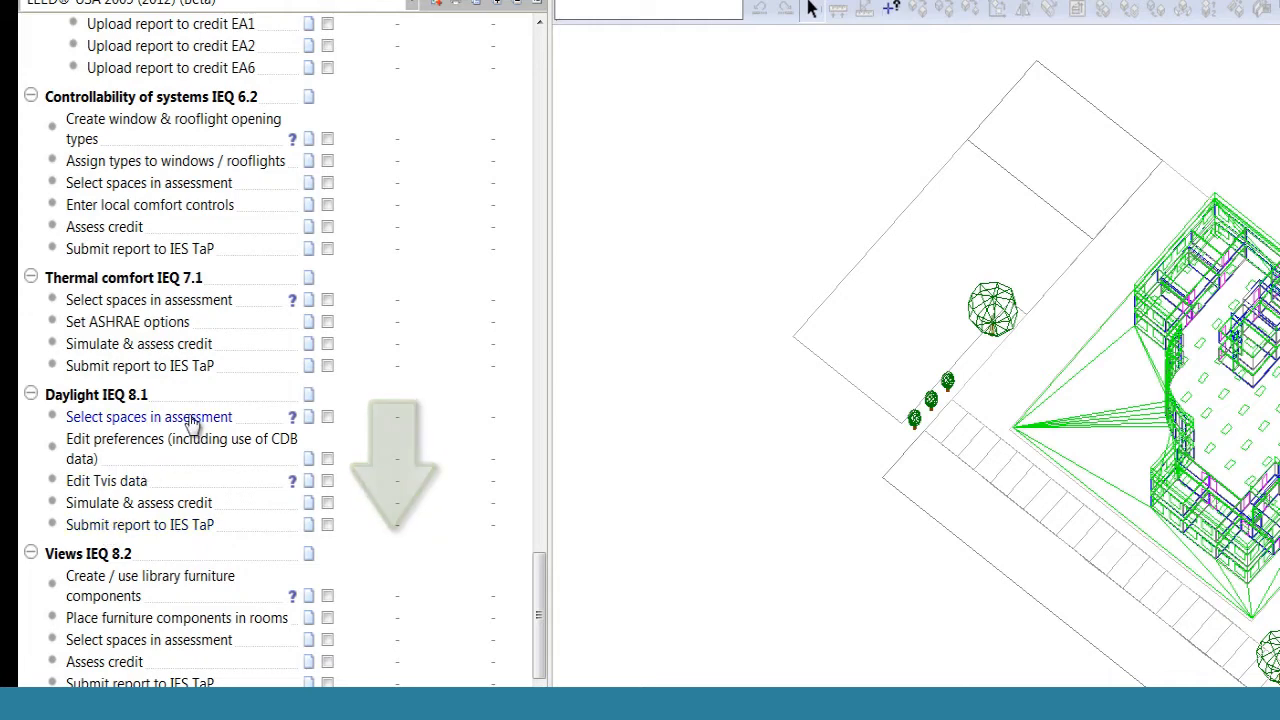
Select the assessment rooms for Daylight IEQ 8.1 in the Room select dialog
click(148, 418)
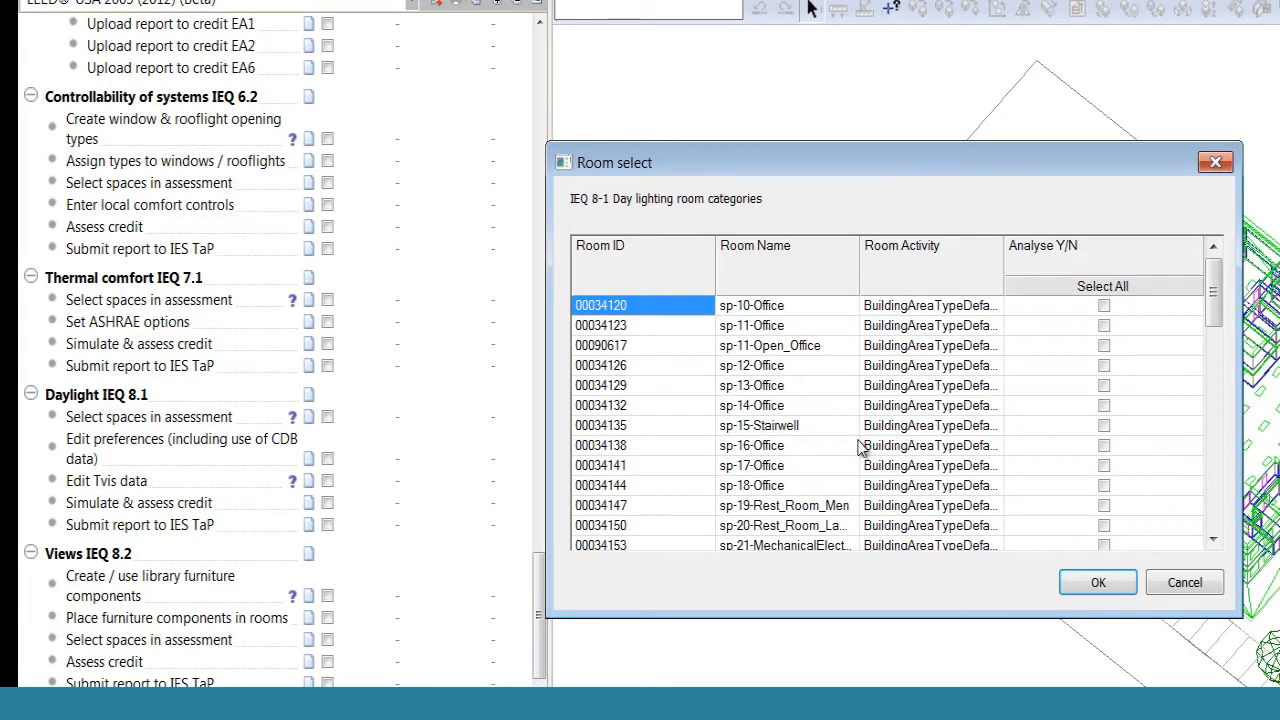
scroll(down, 3)
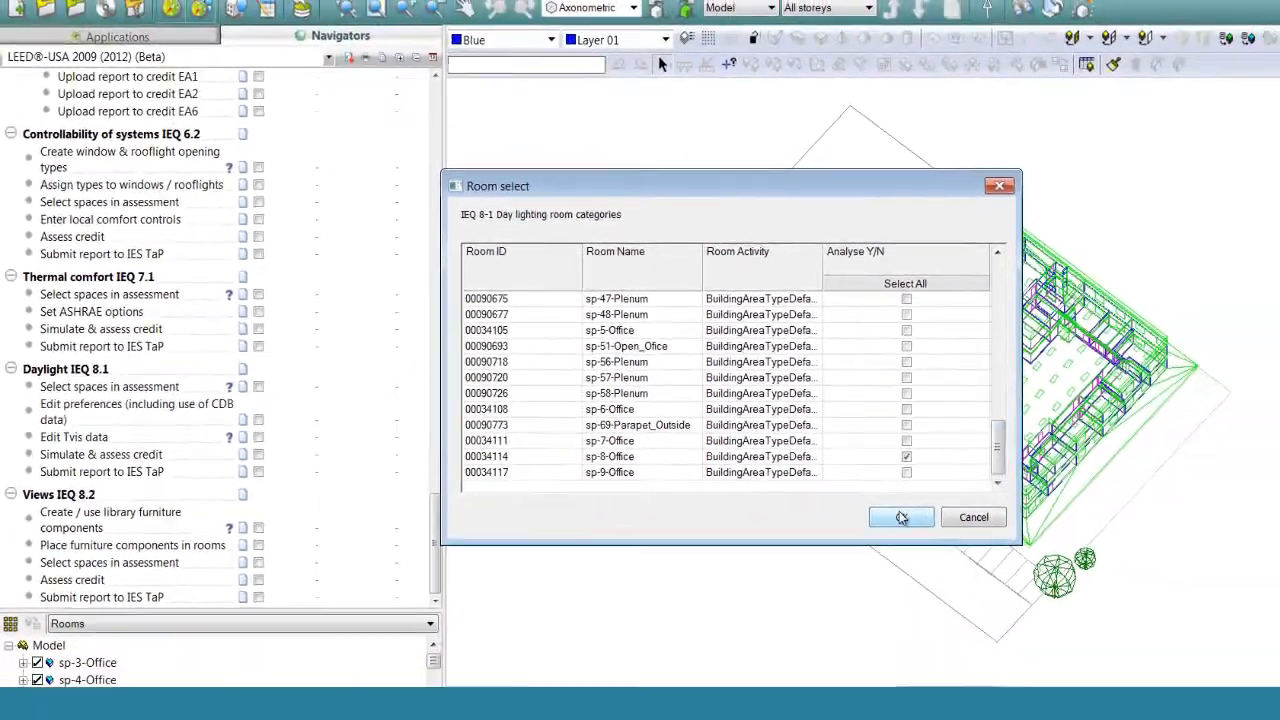
click(900, 516)
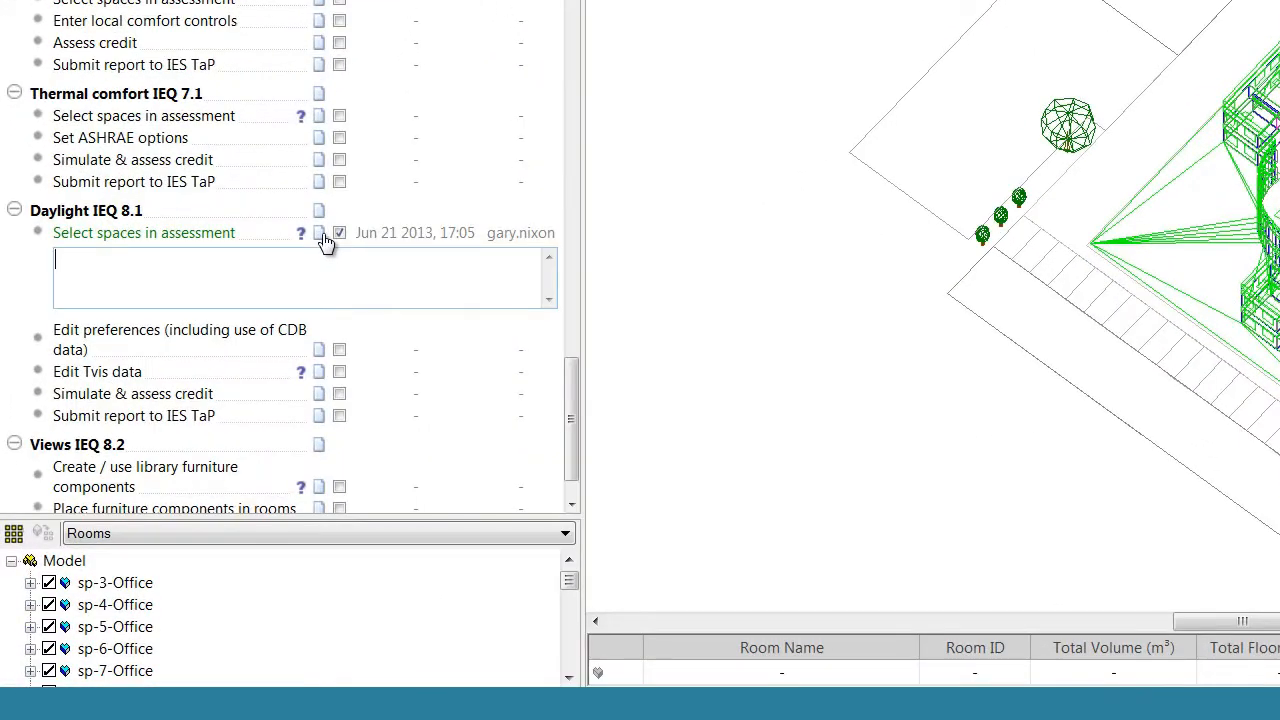
Add the step note 'Initial check of key rooms'
text(Initial)
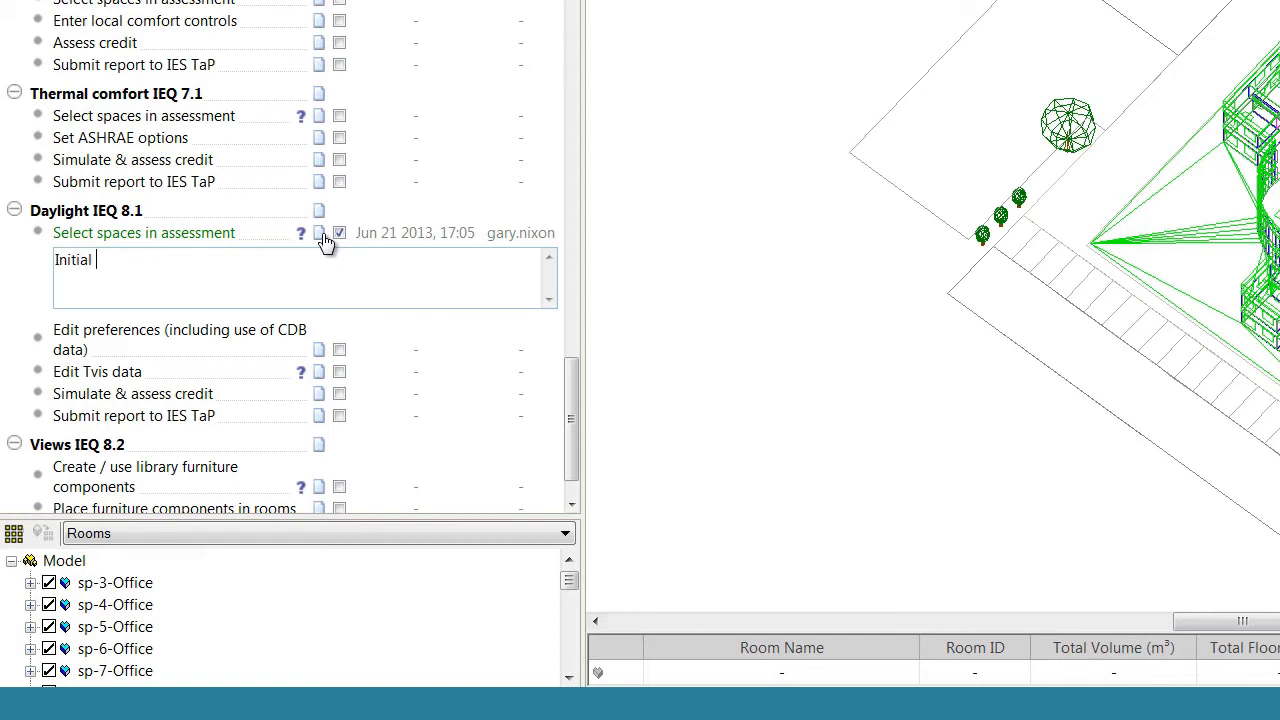
text(check of)
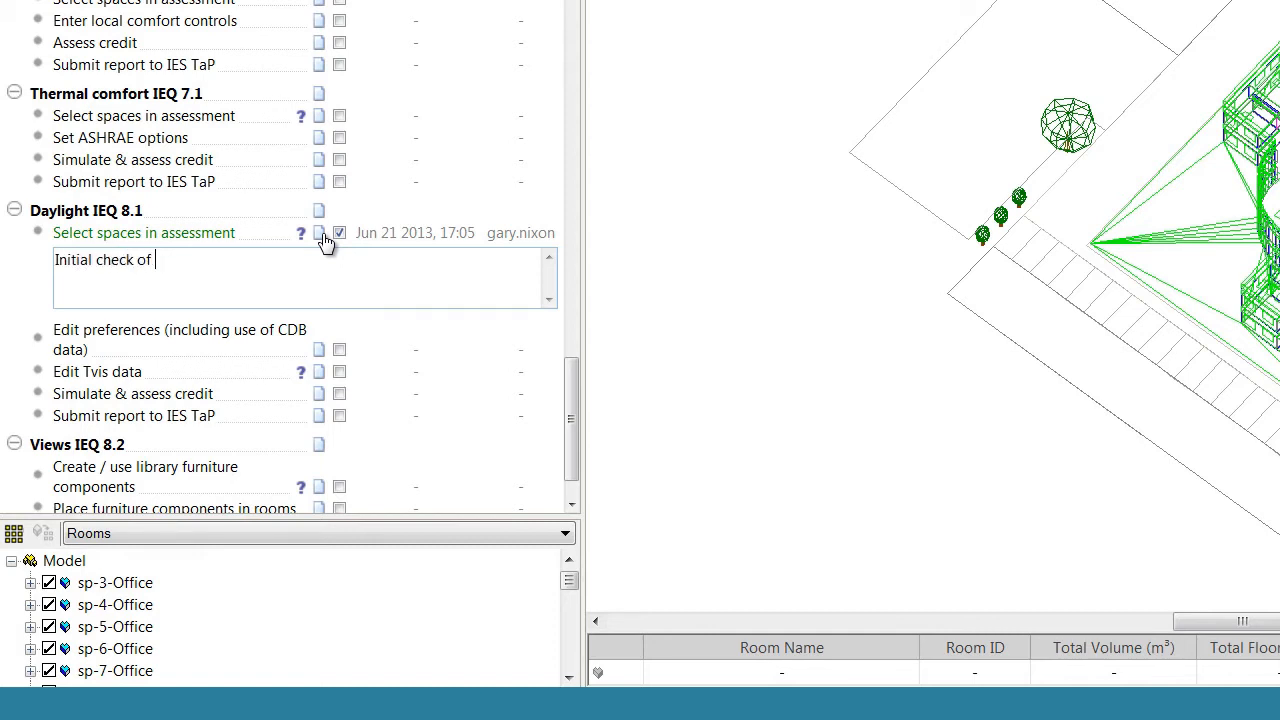
text(key rooms.)
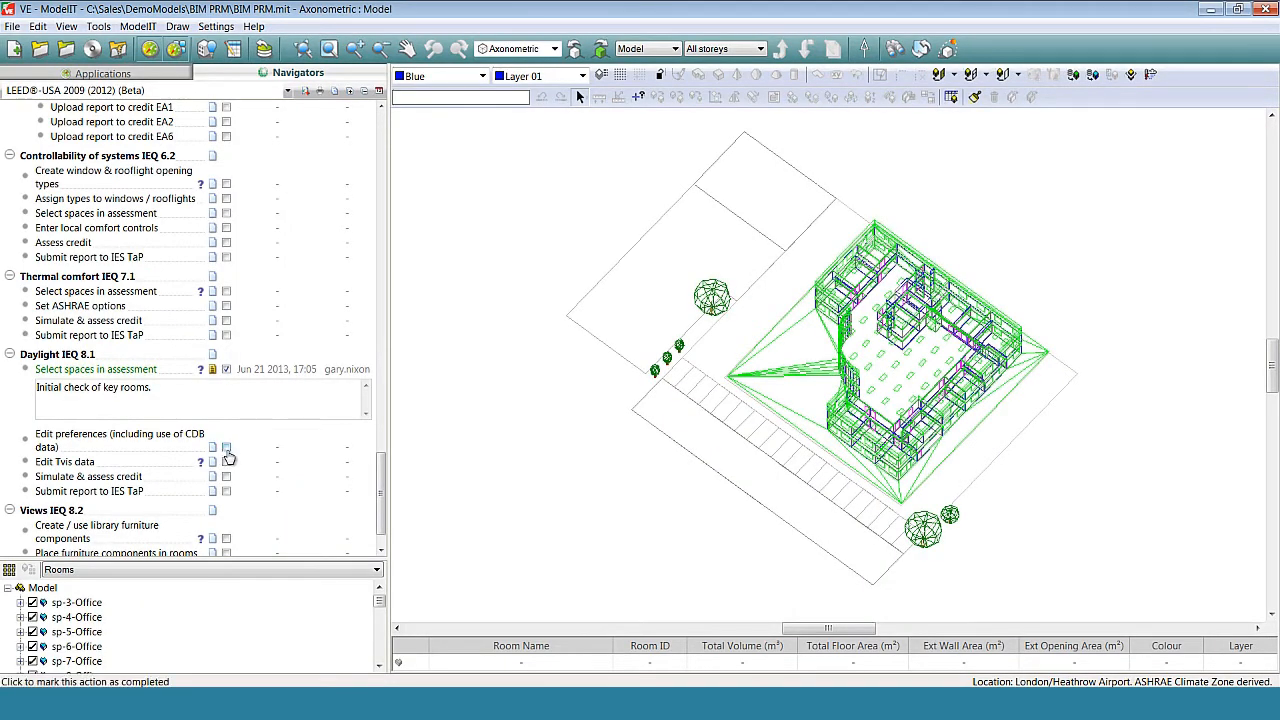
Review the glazed project constructions, check the double-glazed window row and save the changes
click(226, 448)
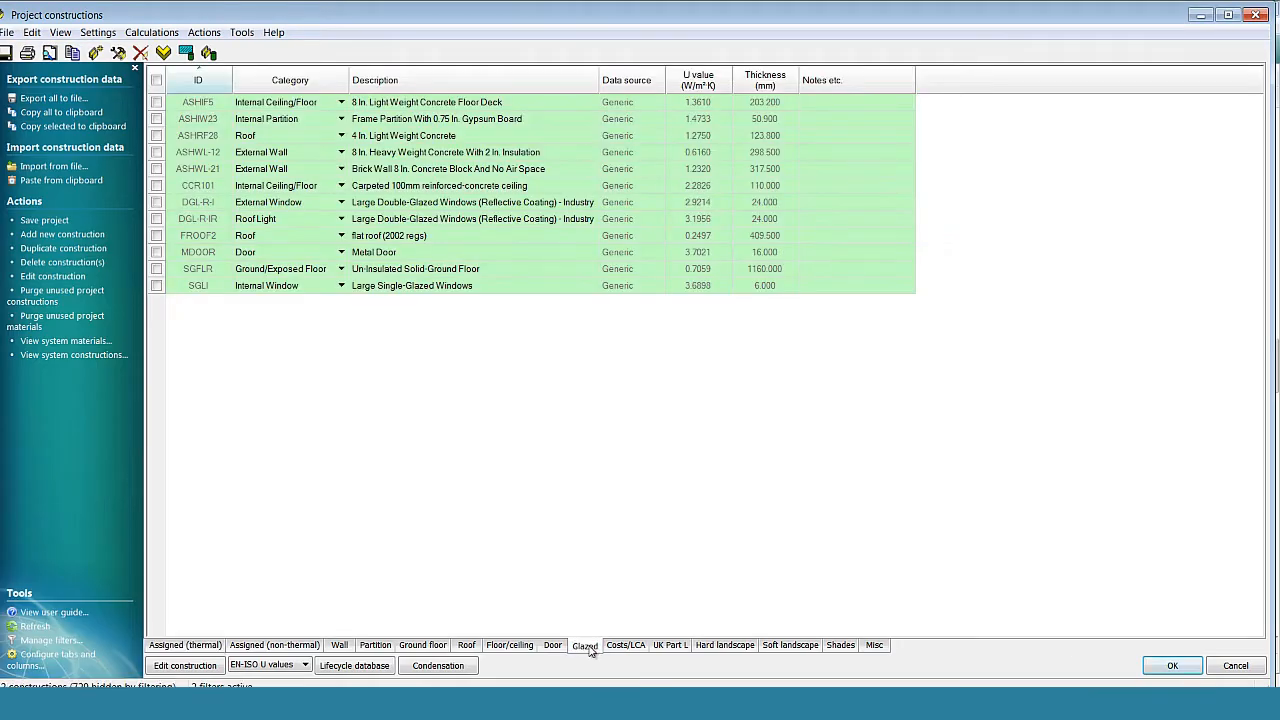
click(584, 644)
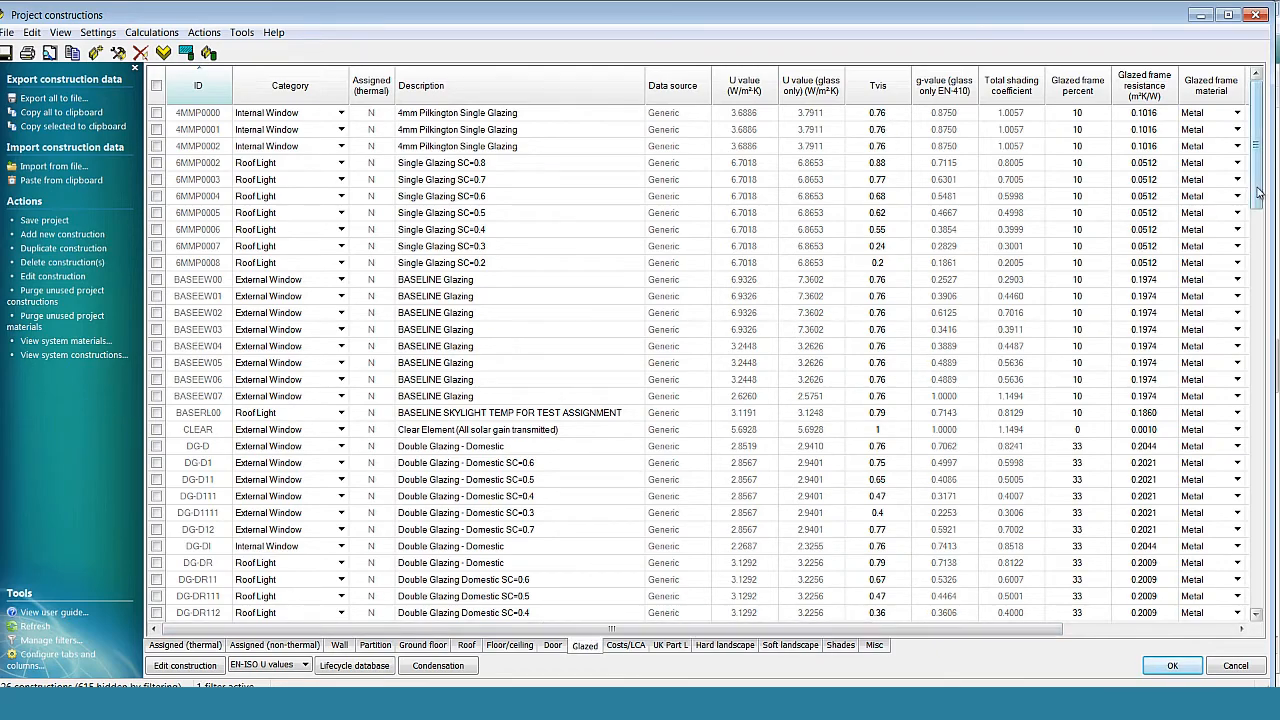
scroll(down, 3)
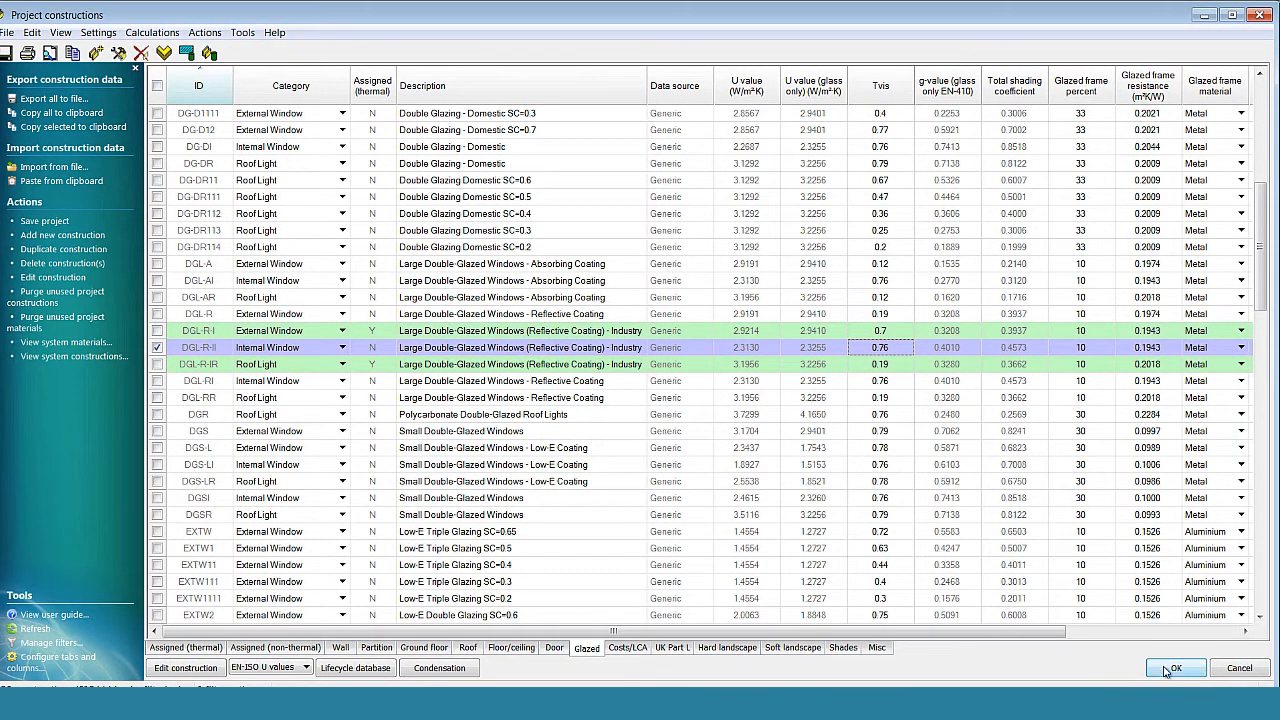
click(1176, 668)
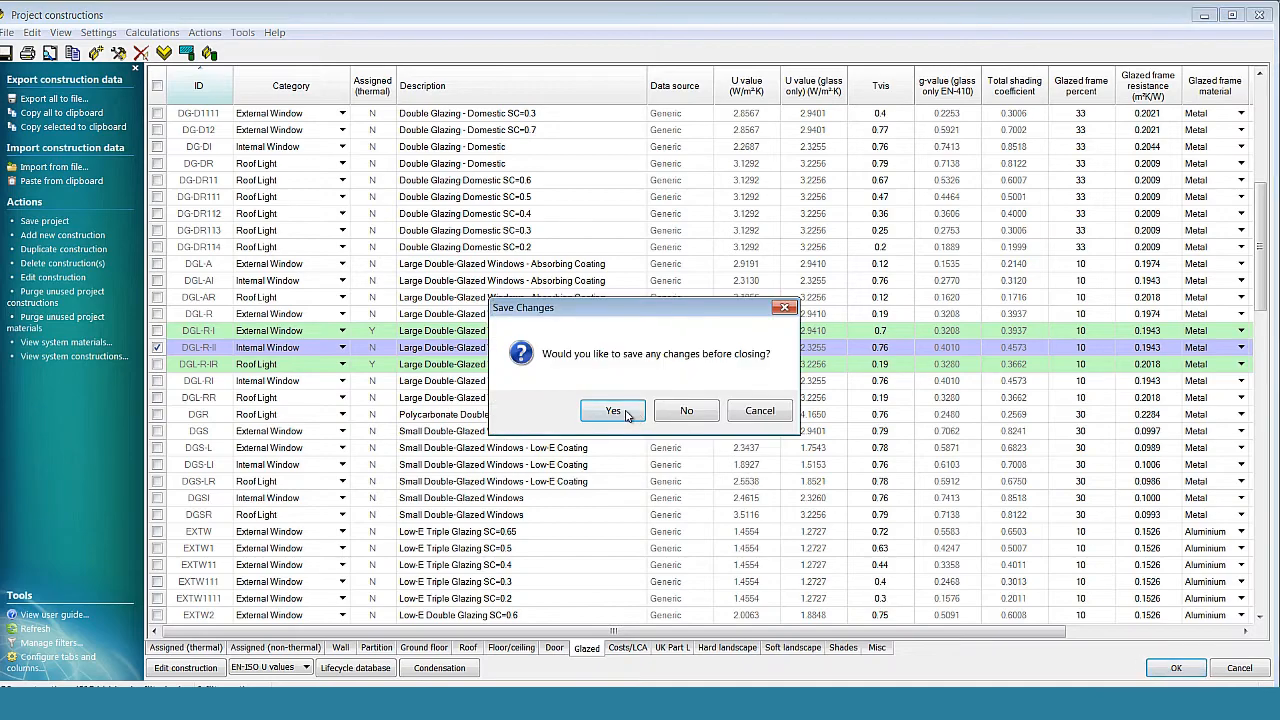
click(612, 412)
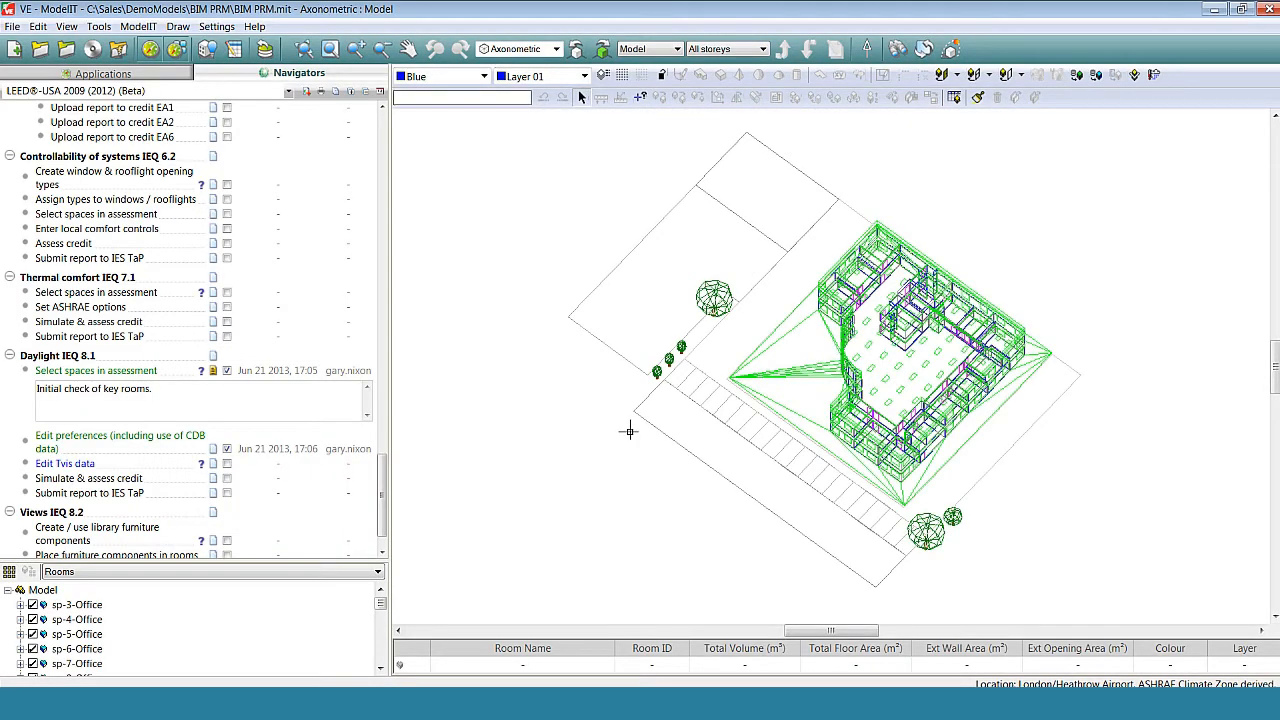
Mark the Tvis data step done and run the daylight simulation with the simple method
click(226, 462)
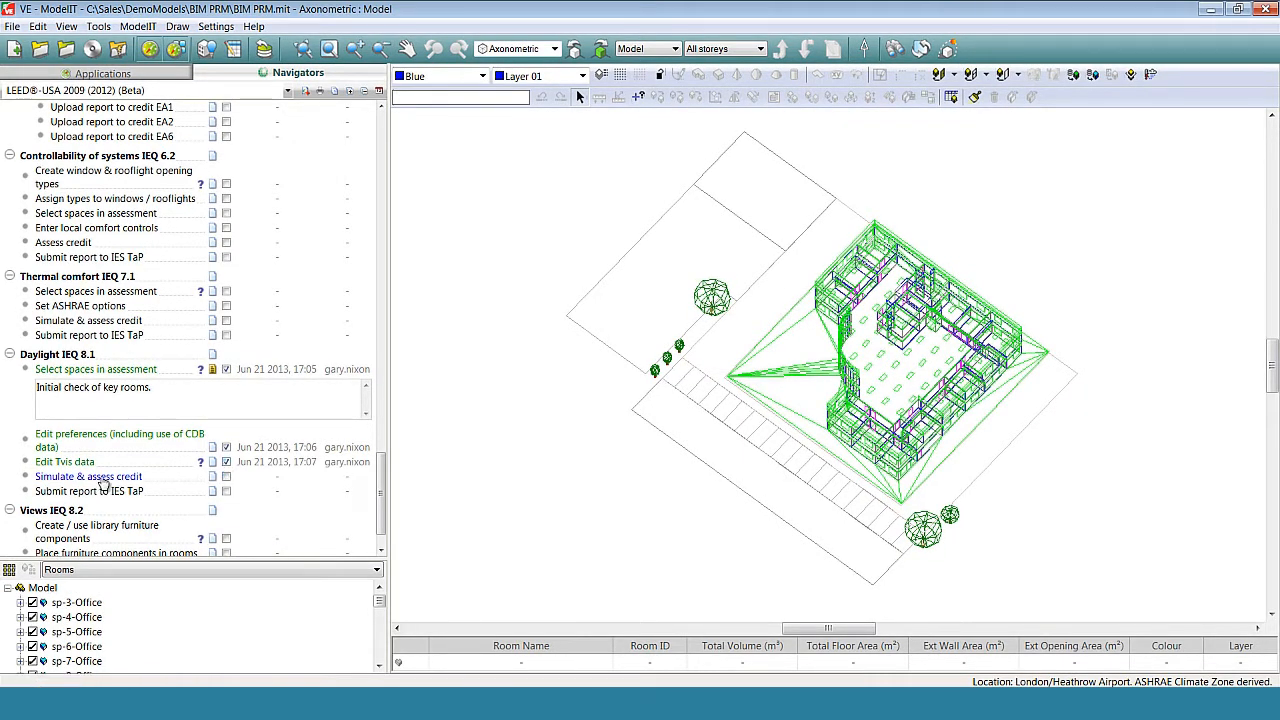
click(88, 476)
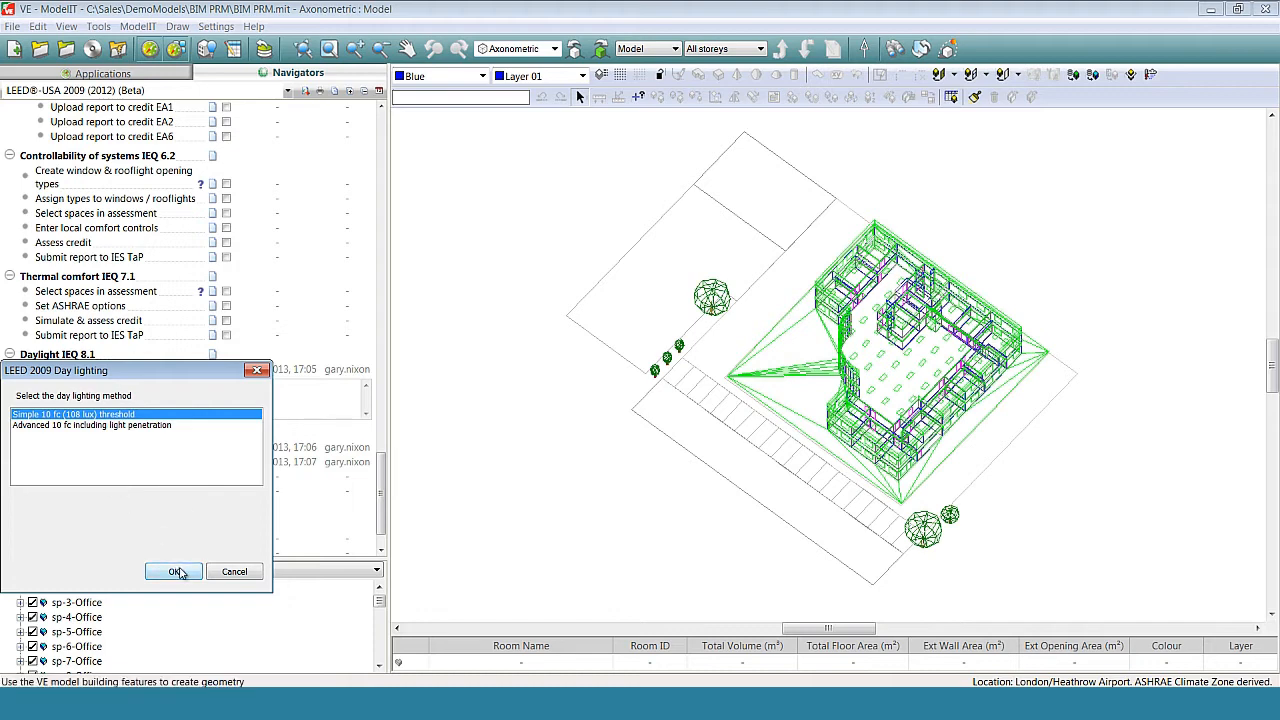
click(172, 572)
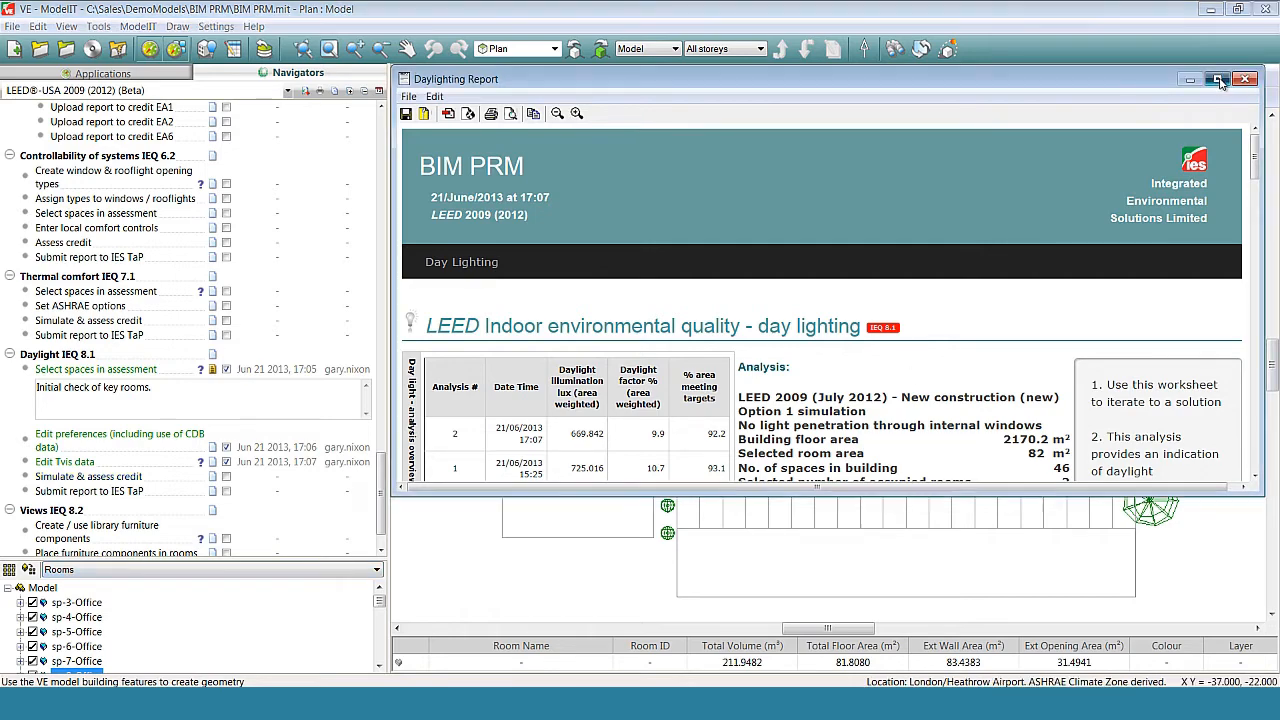
Review the full-screen Daylighting Report's IEQ 8.1 credit result and guidance notes
click(1218, 80)
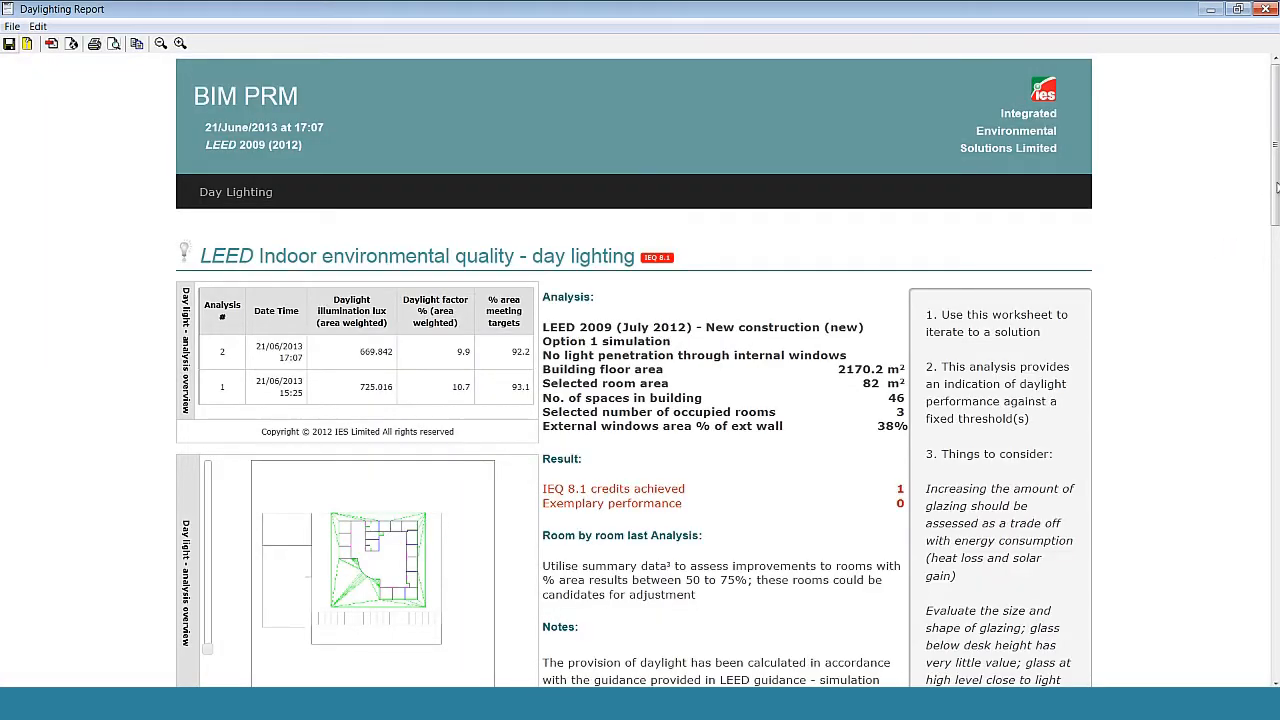
scroll(down, 3)
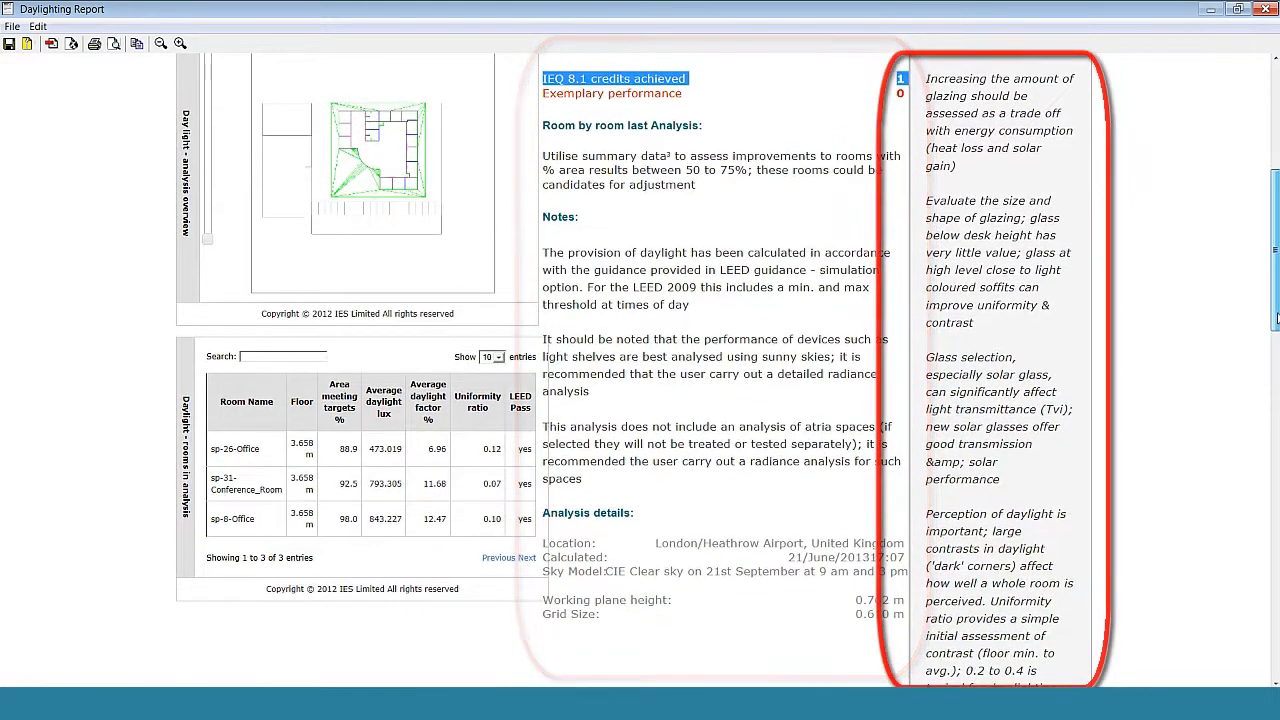
scroll(down, 3)
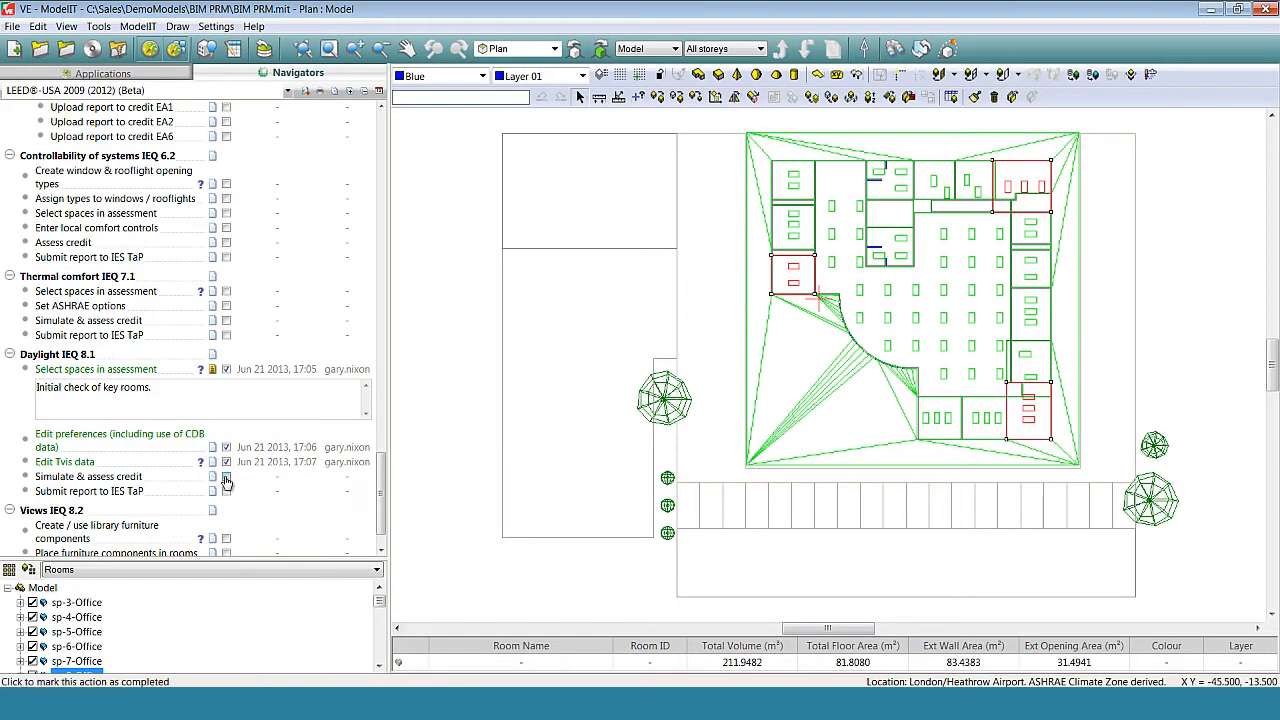
Assess the Open space SS 5.2 credit and review its report's target and result percentages
click(226, 476)
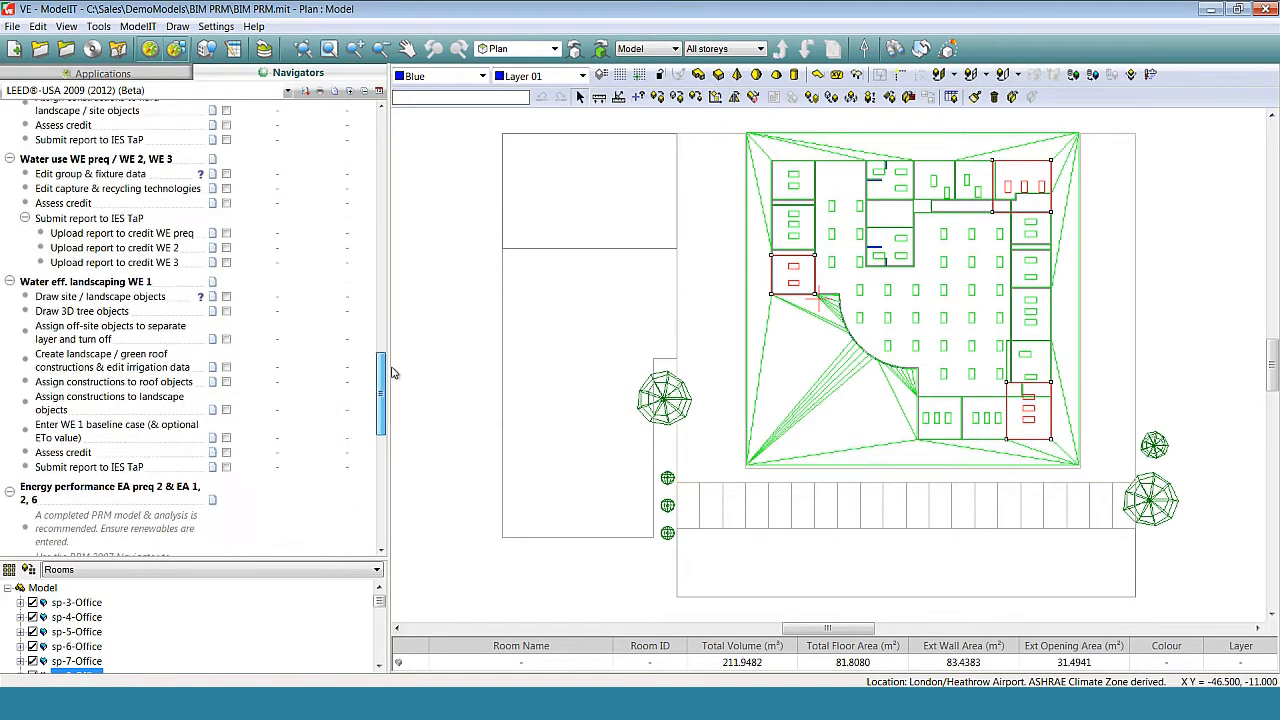
scroll(down, 3)
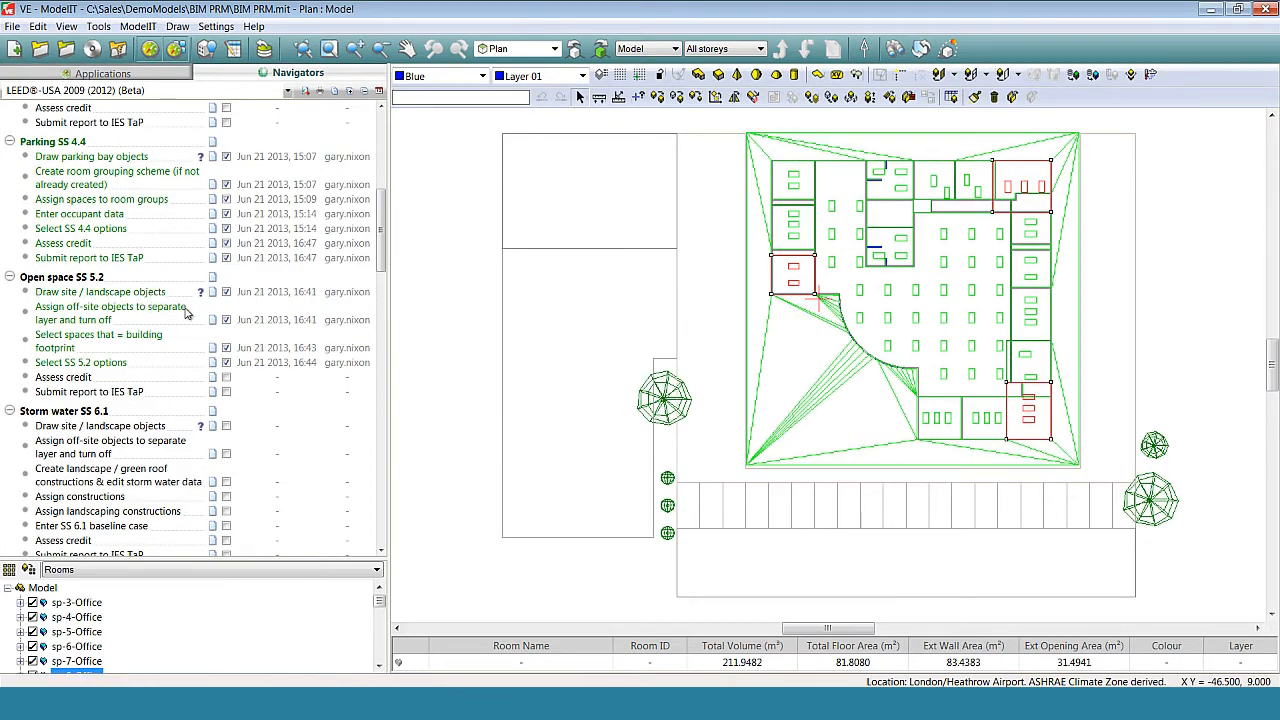
mouse_move(624, 418)
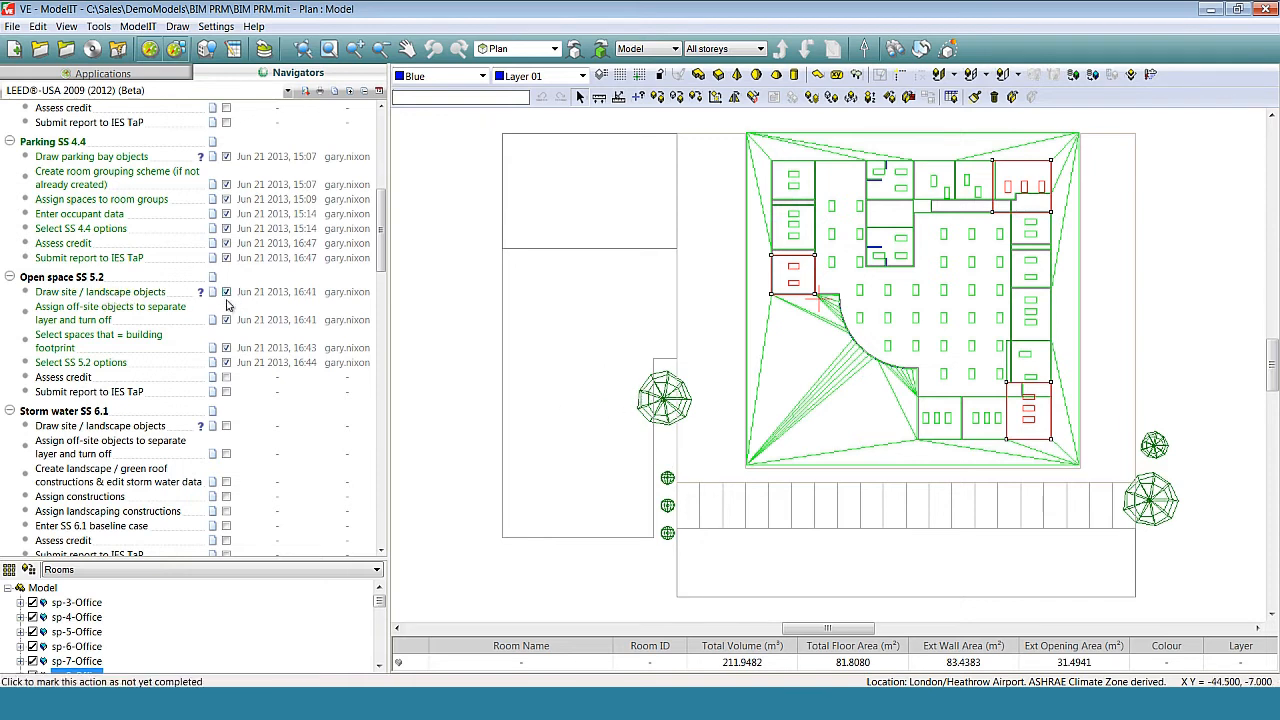
mouse_move(228, 348)
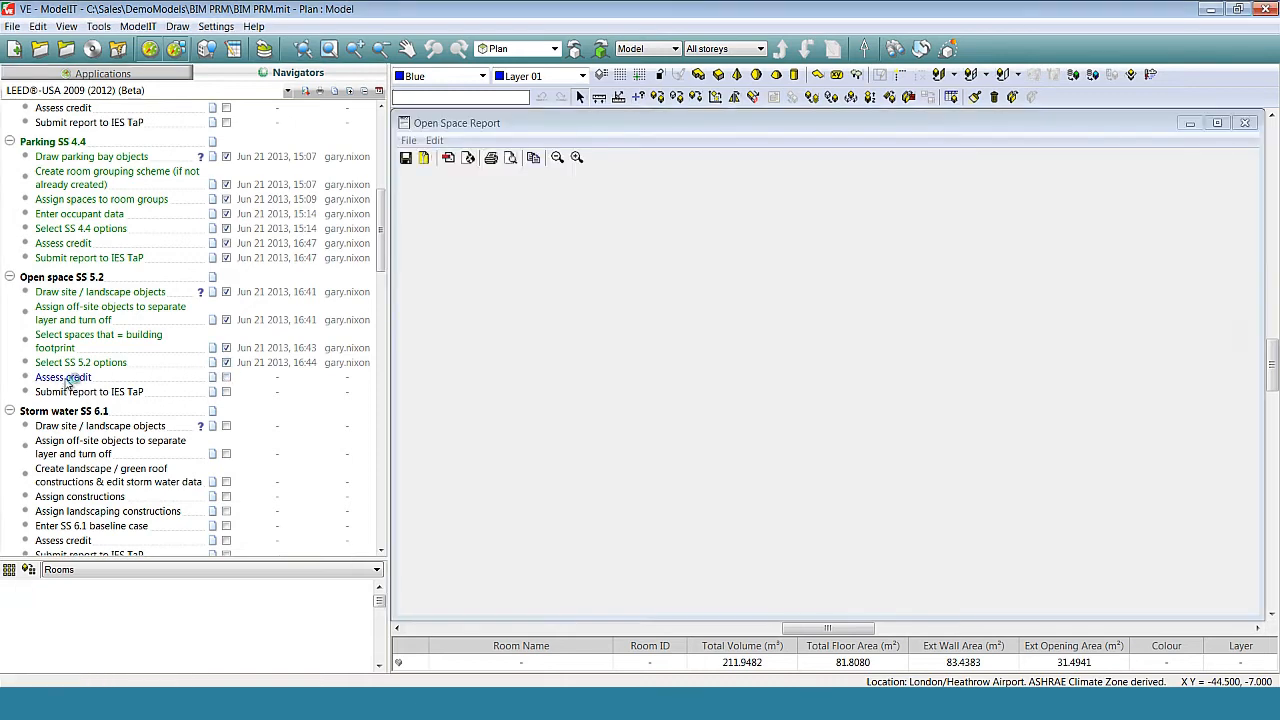
click(62, 376)
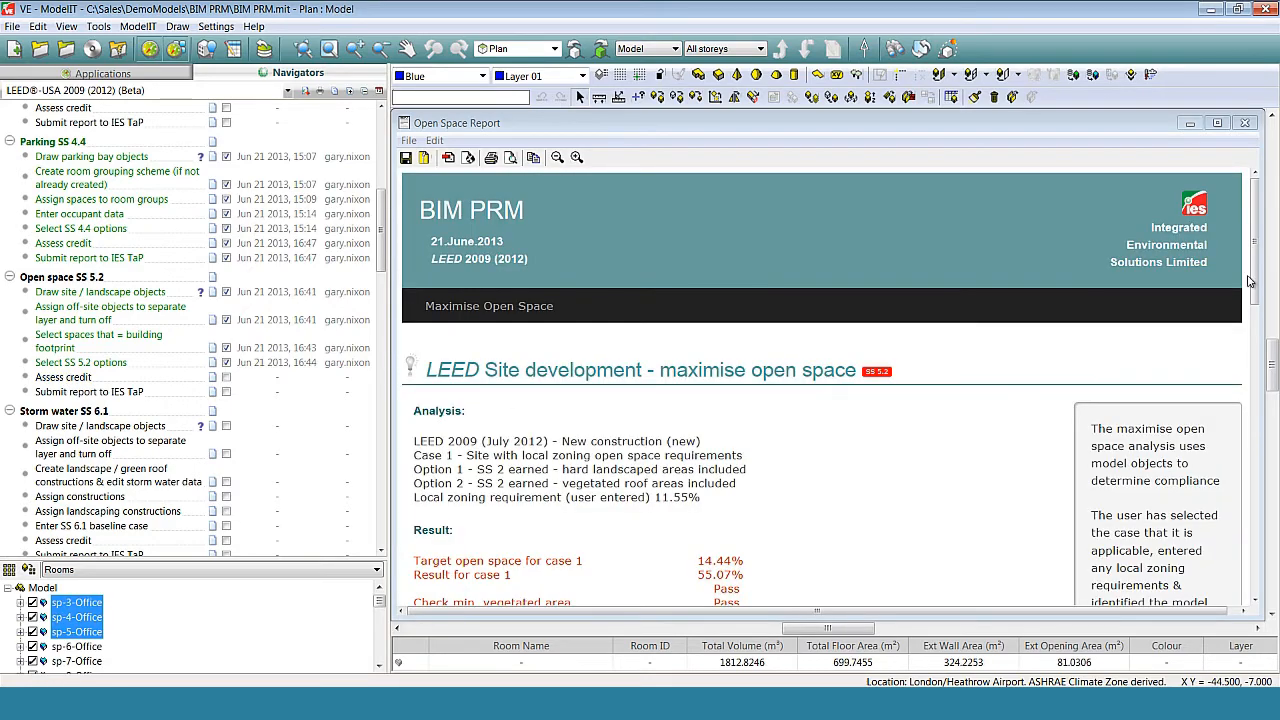
scroll(down, 3)
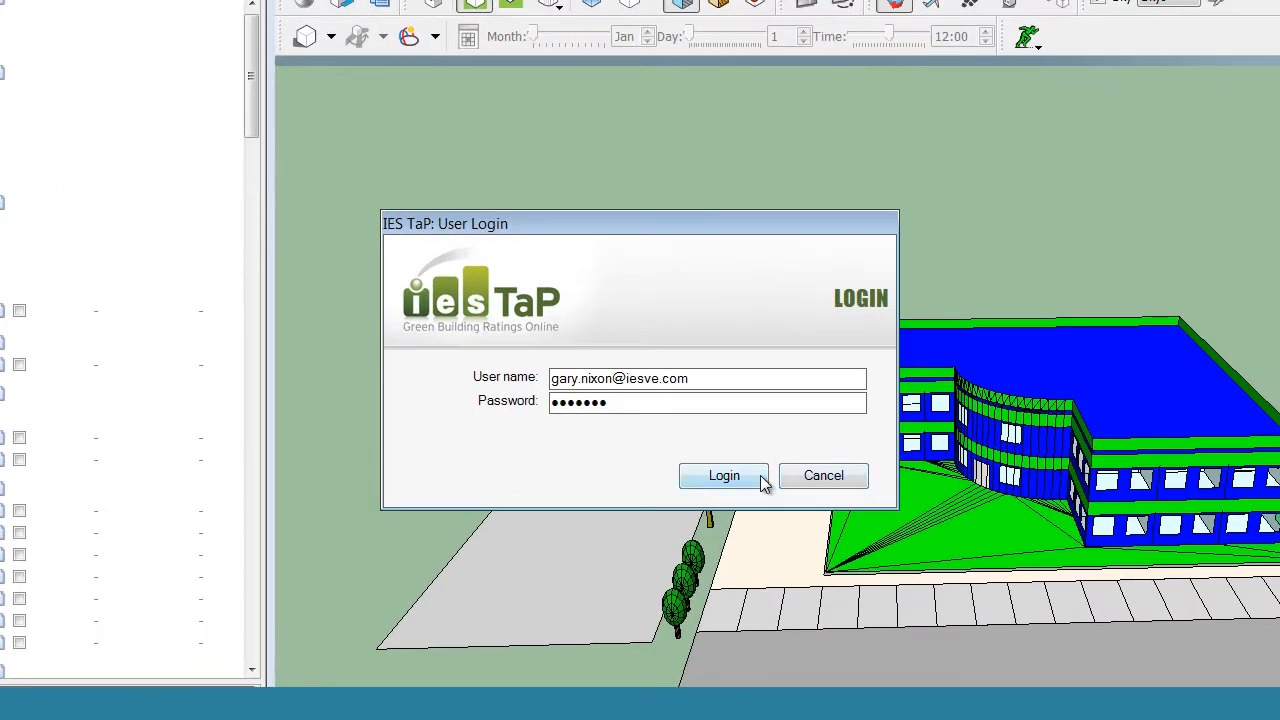
Log in to IES TaP and confirm the chosen project
click(724, 476)
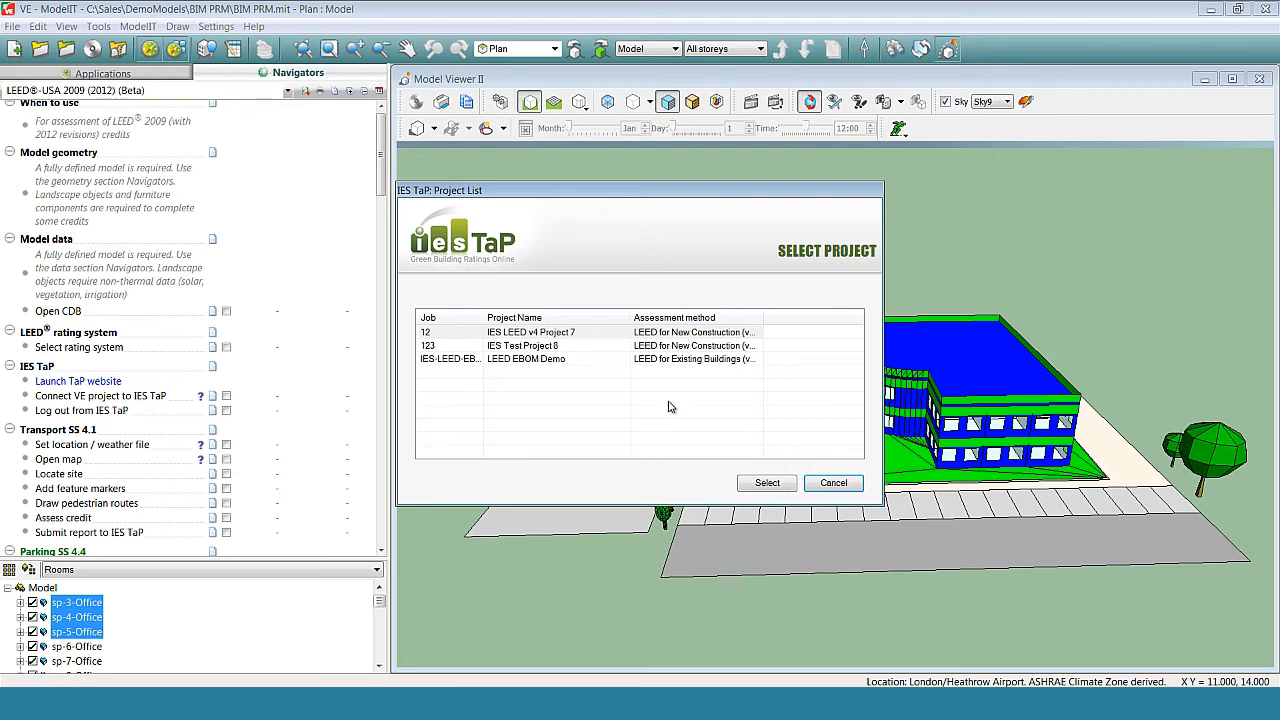
click(832, 482)
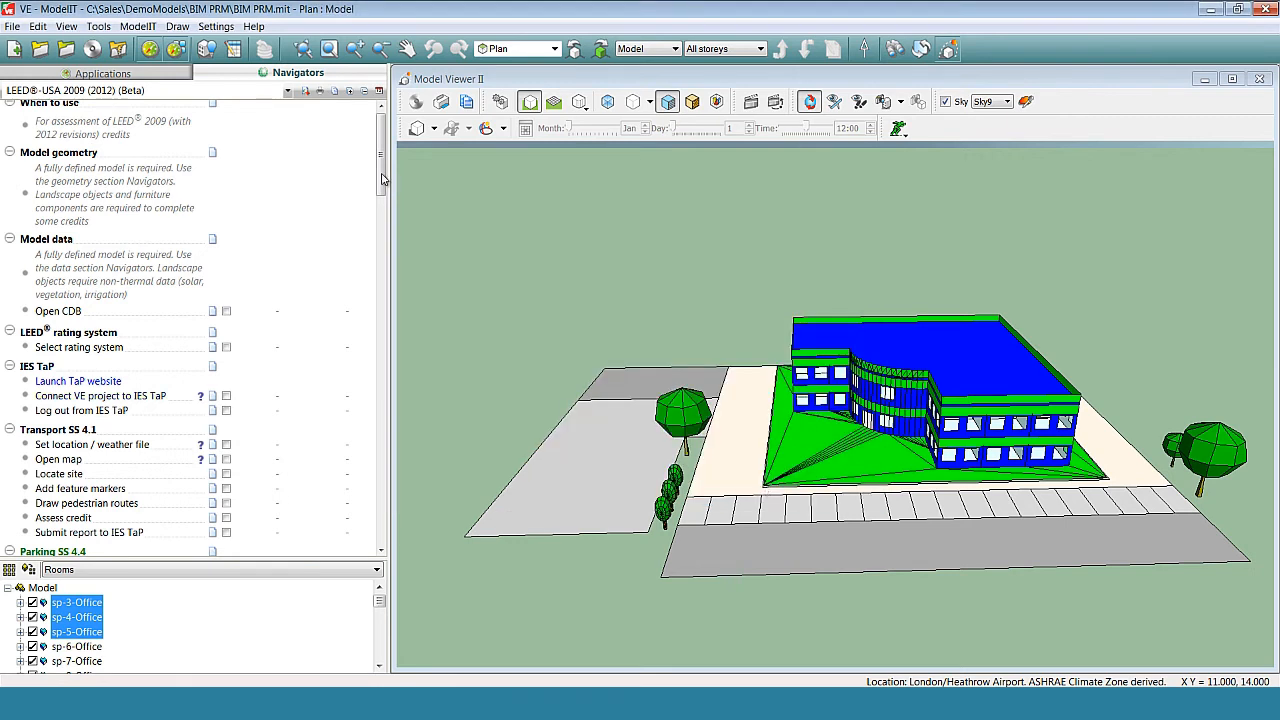
scroll(down, 3)
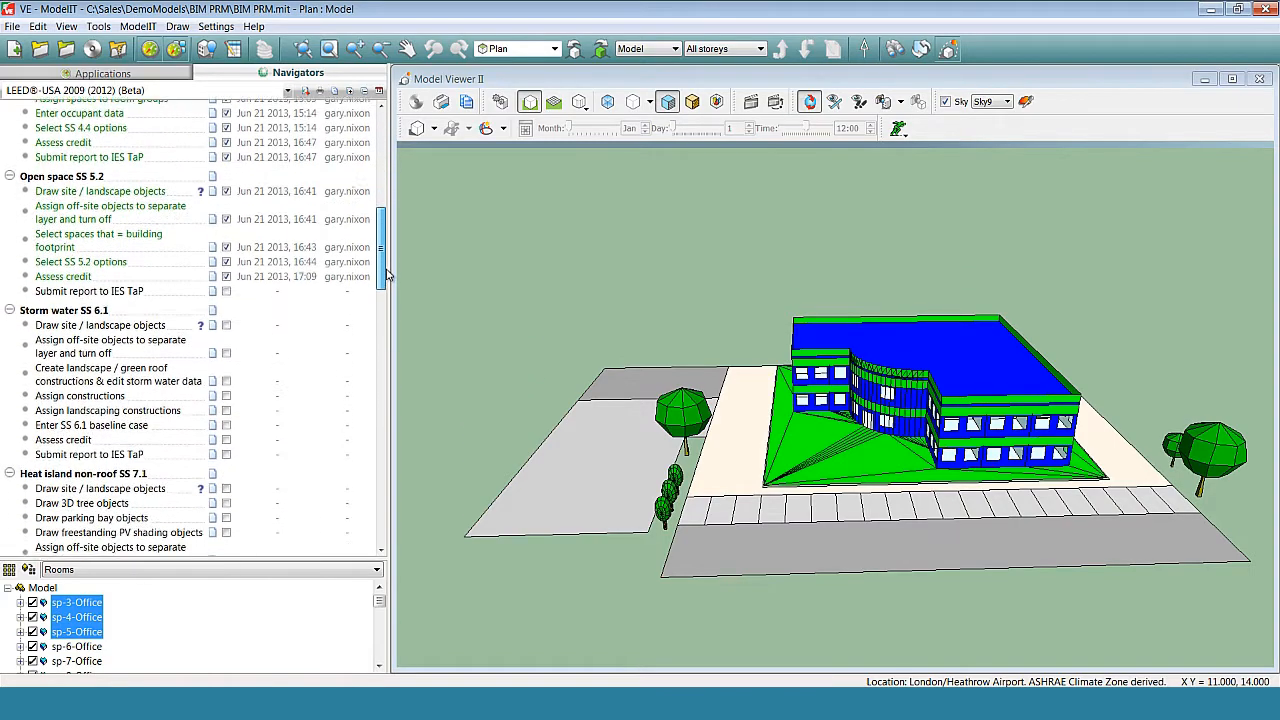
scroll(down, 3)
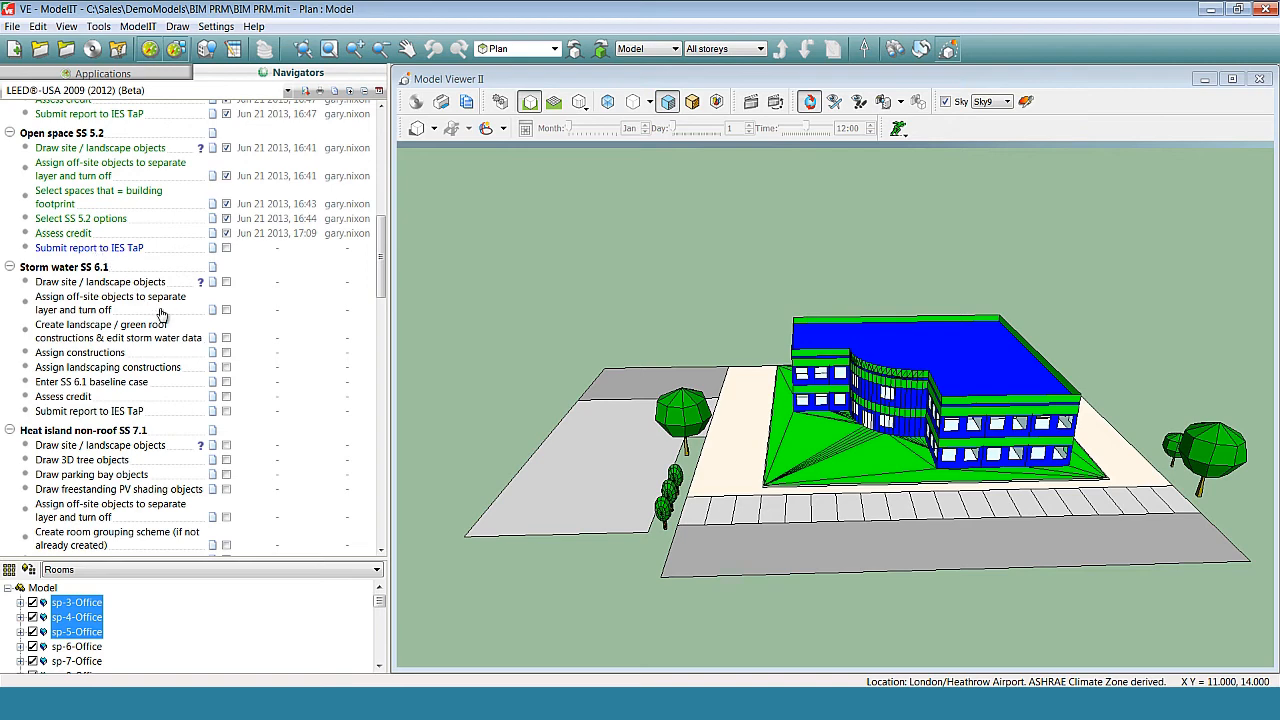
mouse_move(164, 320)
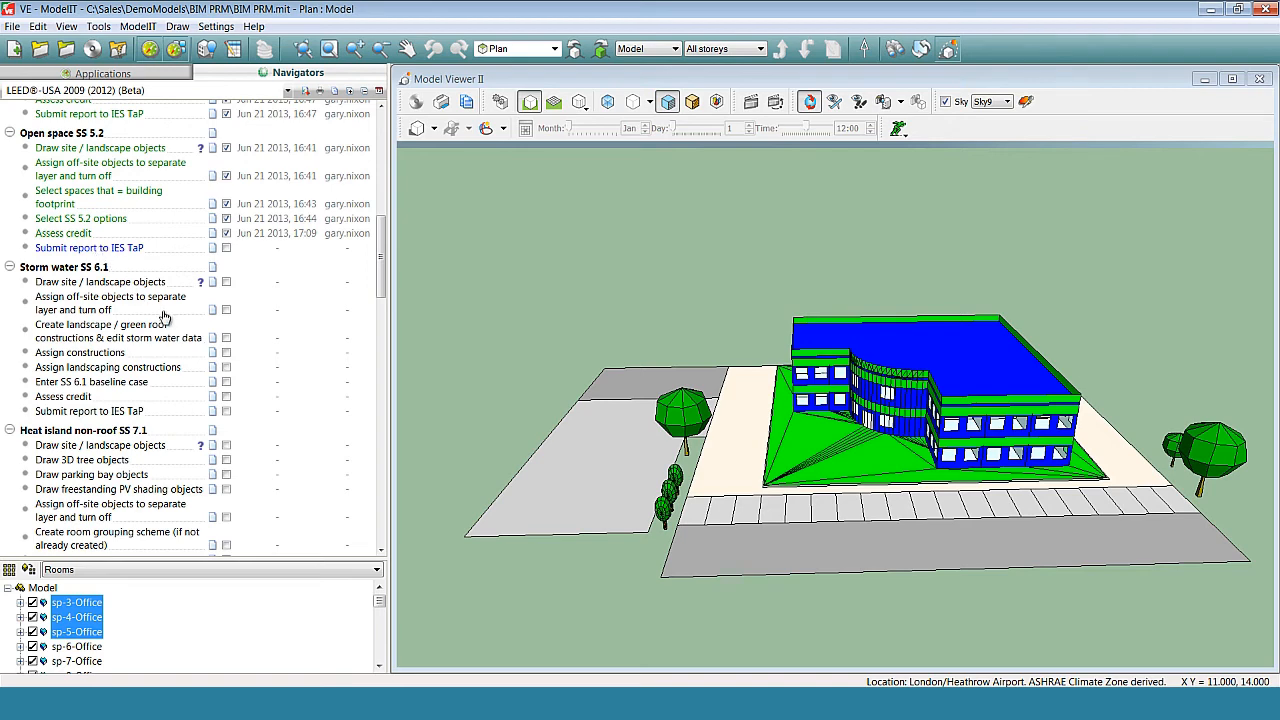
mouse_move(164, 318)
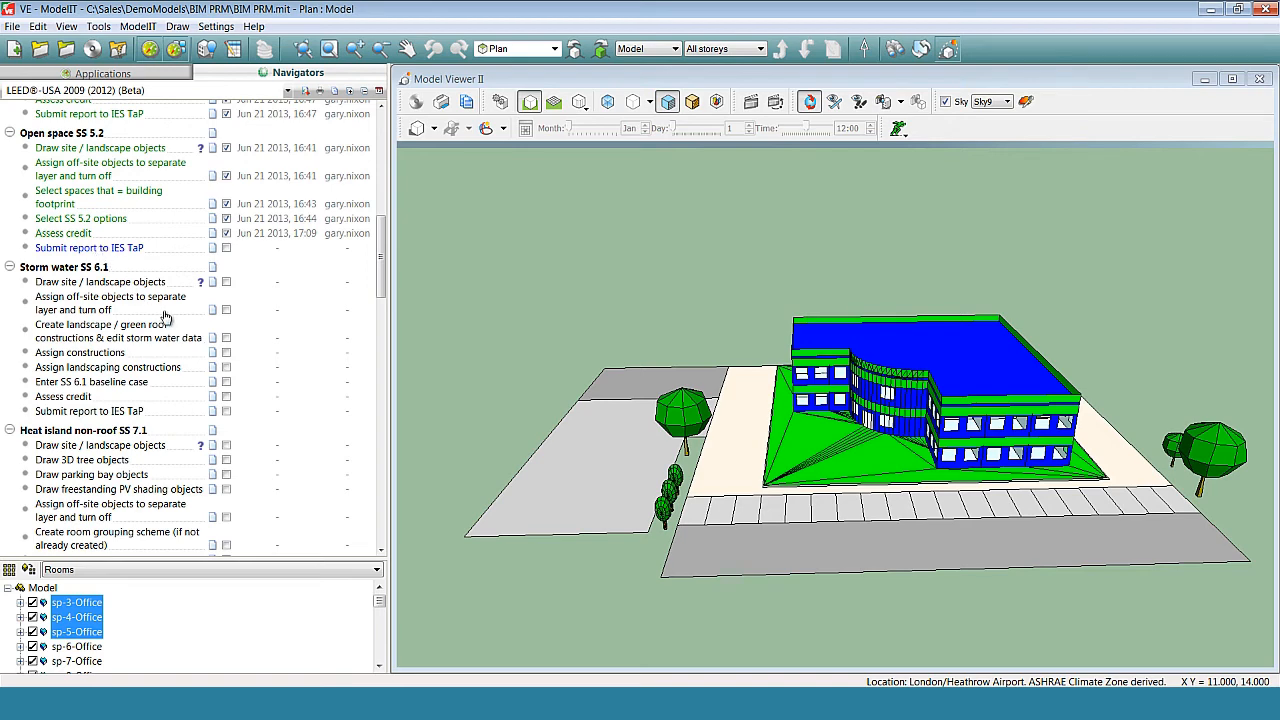
Start the SS 5.2 report submission with the comment 'please find supporting document'
click(88, 248)
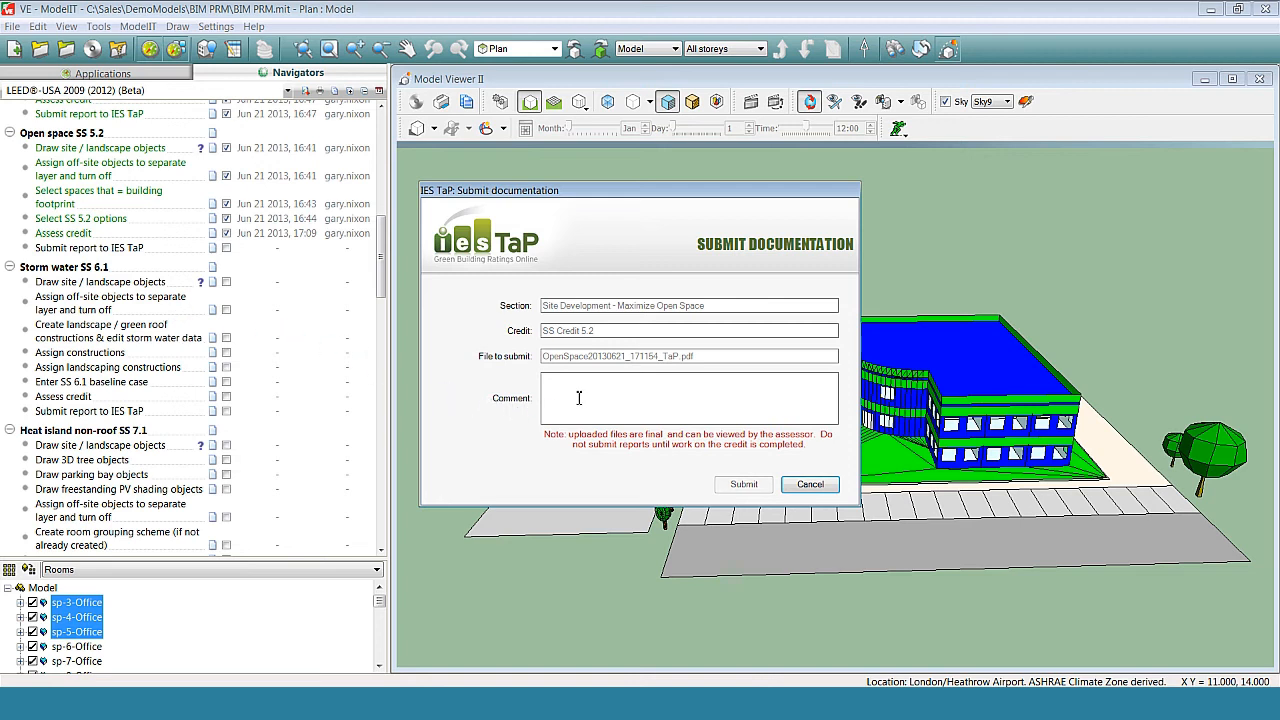
text(please find supporting document)
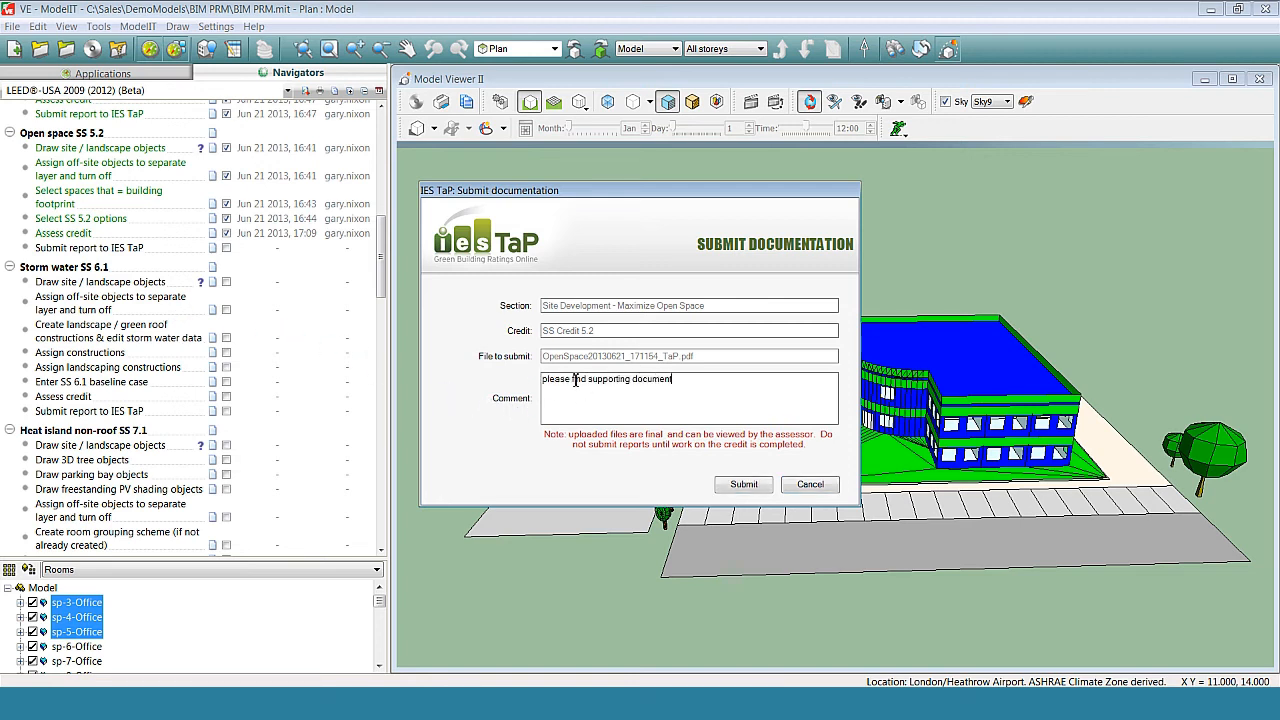